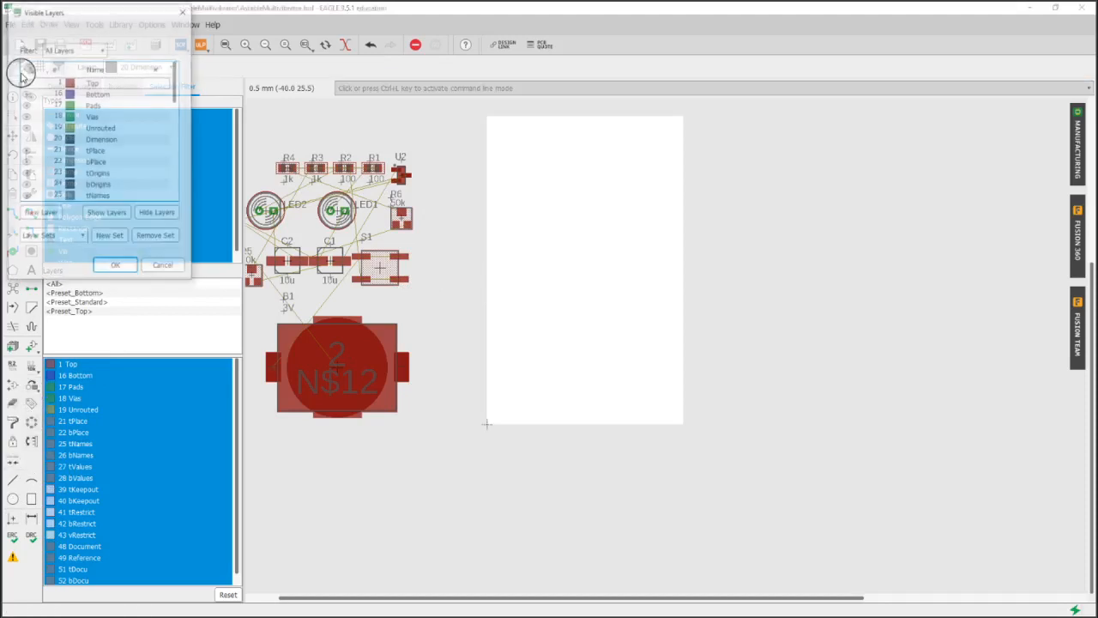
# Turn on layer 20 Dimension to show the 55 x 35 board outline measurements
pyautogui.click(116, 266)
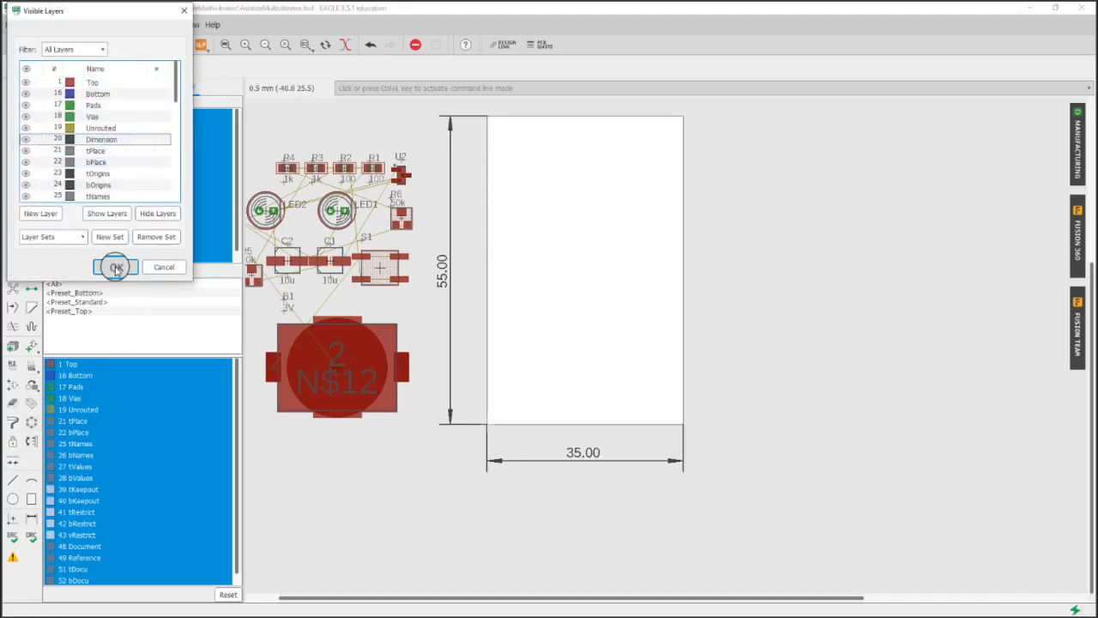
pyautogui.click(118, 267)
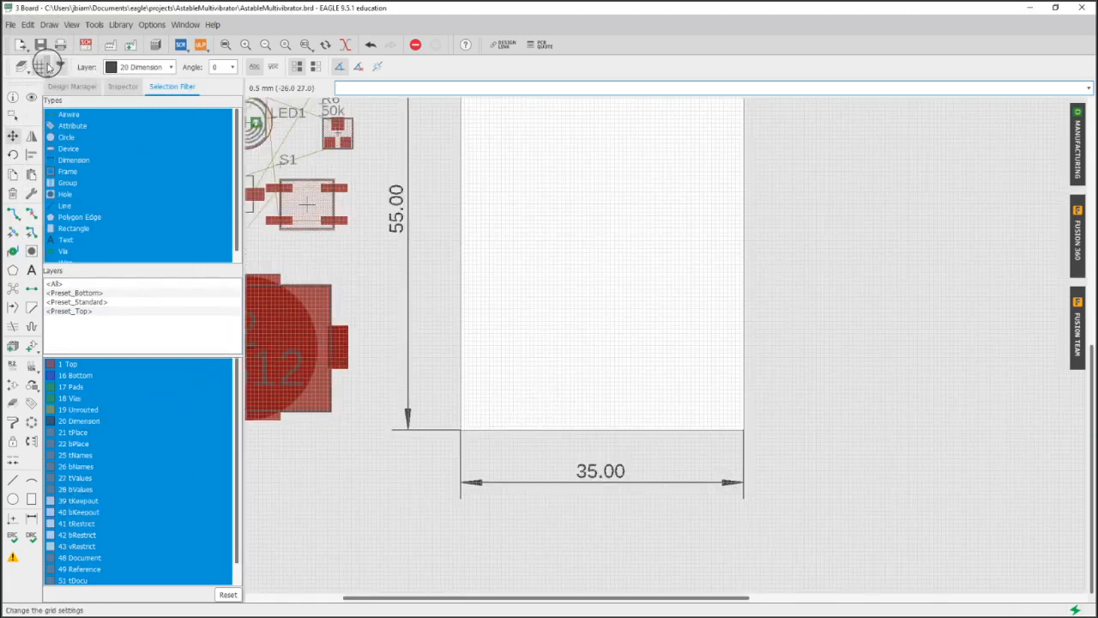
# Change the grid size from 0.5 mm to 1 mm
pyautogui.click(42, 64)
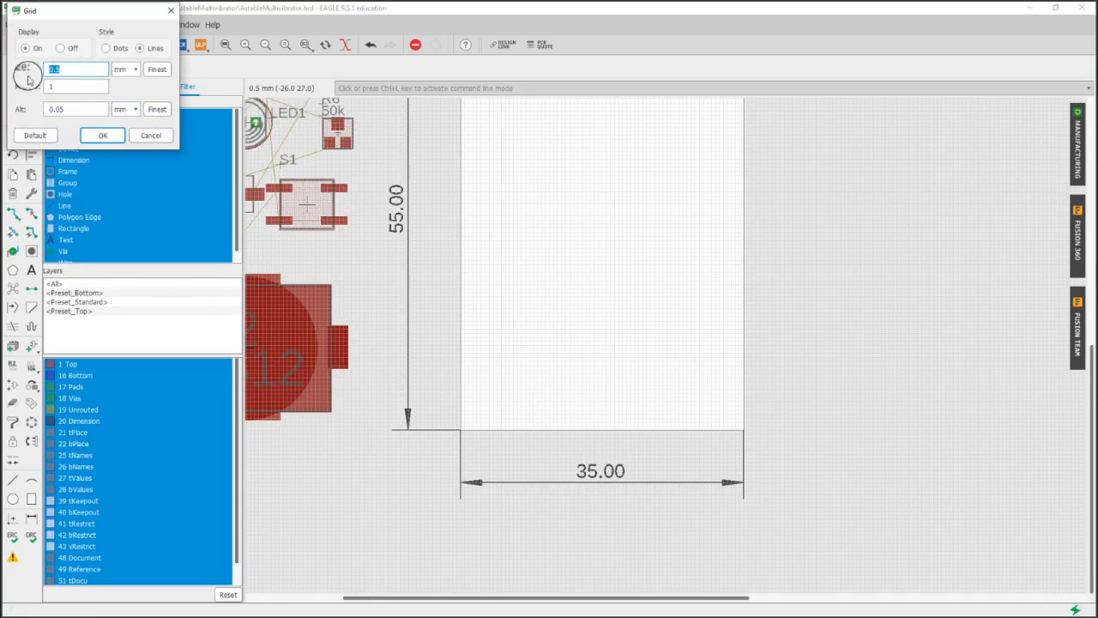
pyautogui.click(102, 135)
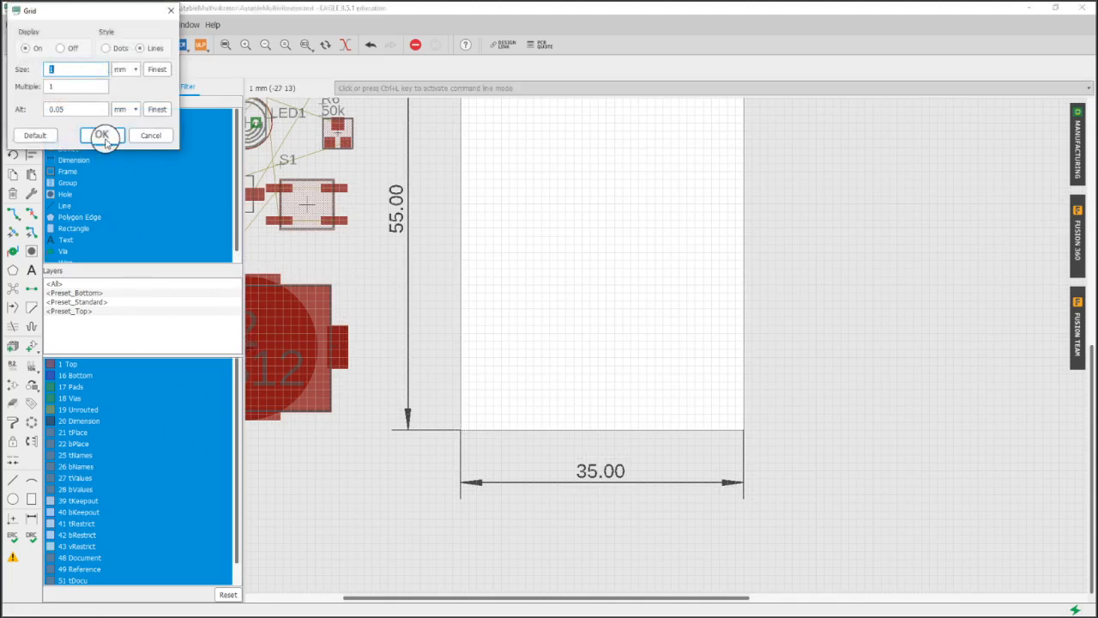
pyautogui.click(101, 134)
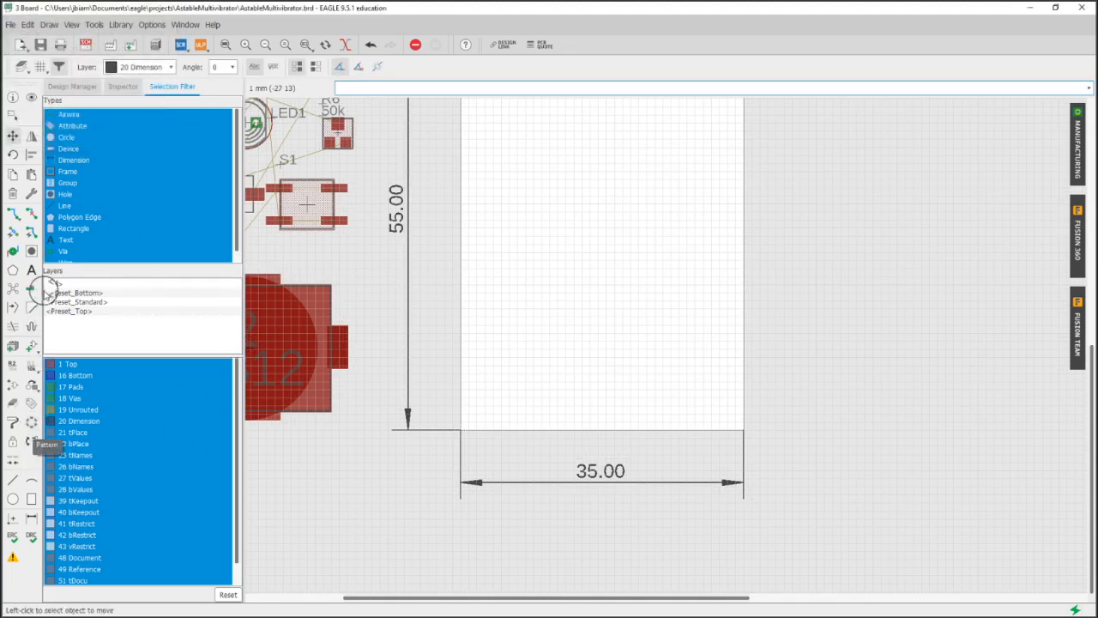
# Place 3 mm drill holes near the bottom-left and bottom-right board corners
pyautogui.click(31, 251)
pyautogui.write('3')
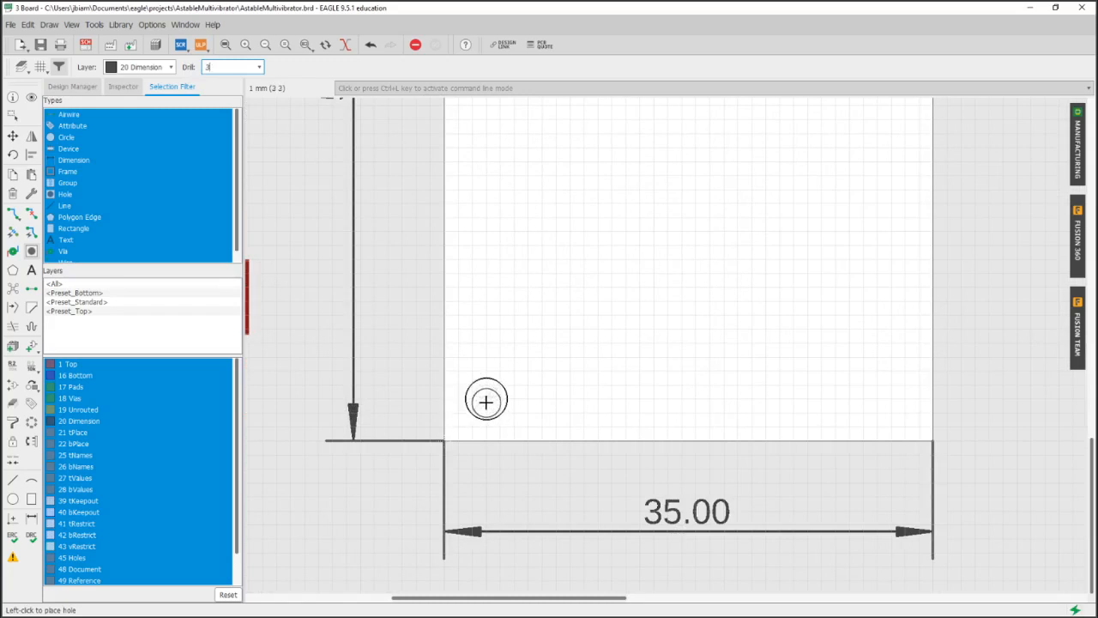
pyautogui.click(485, 400)
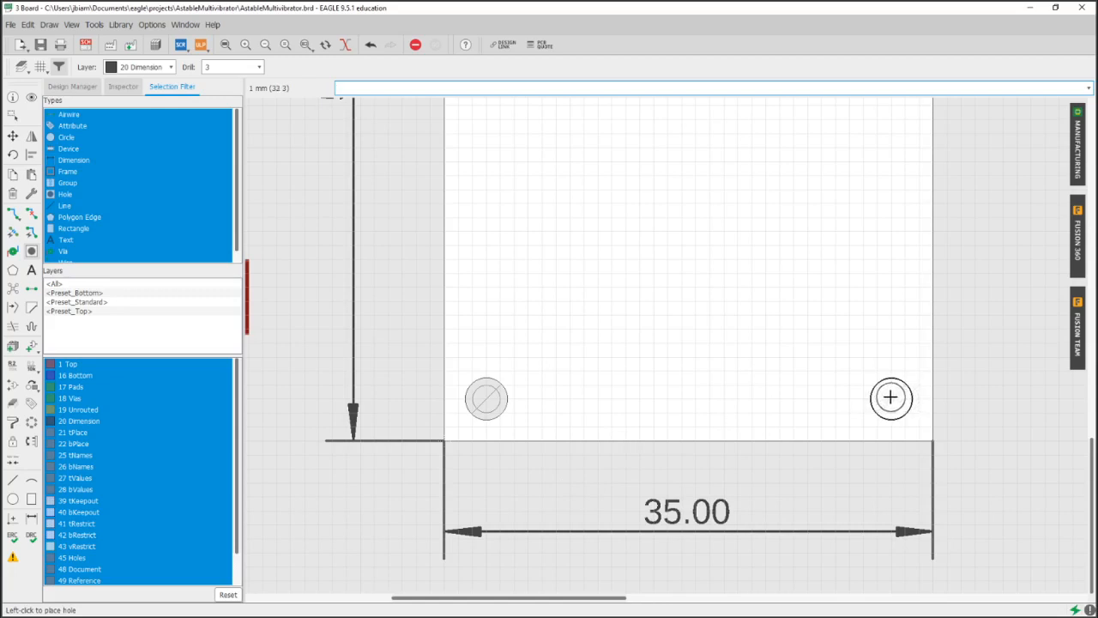
pyautogui.click(890, 397)
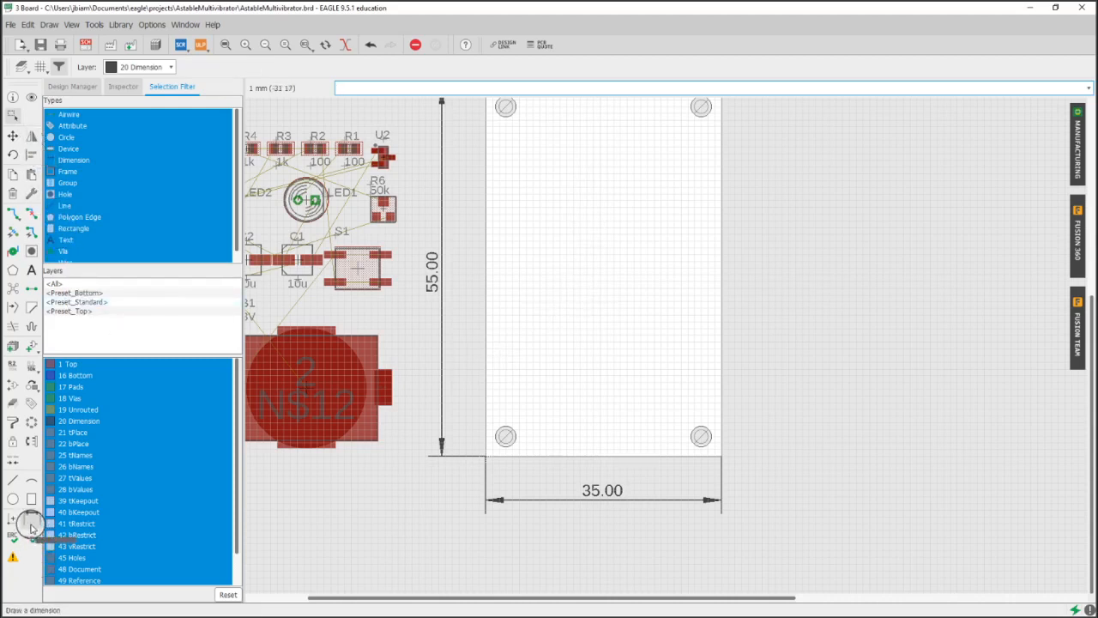
# Start dimensioning hole offsets from the board edges, beginning with 1.50 at bottom left
pyautogui.click(26, 525)
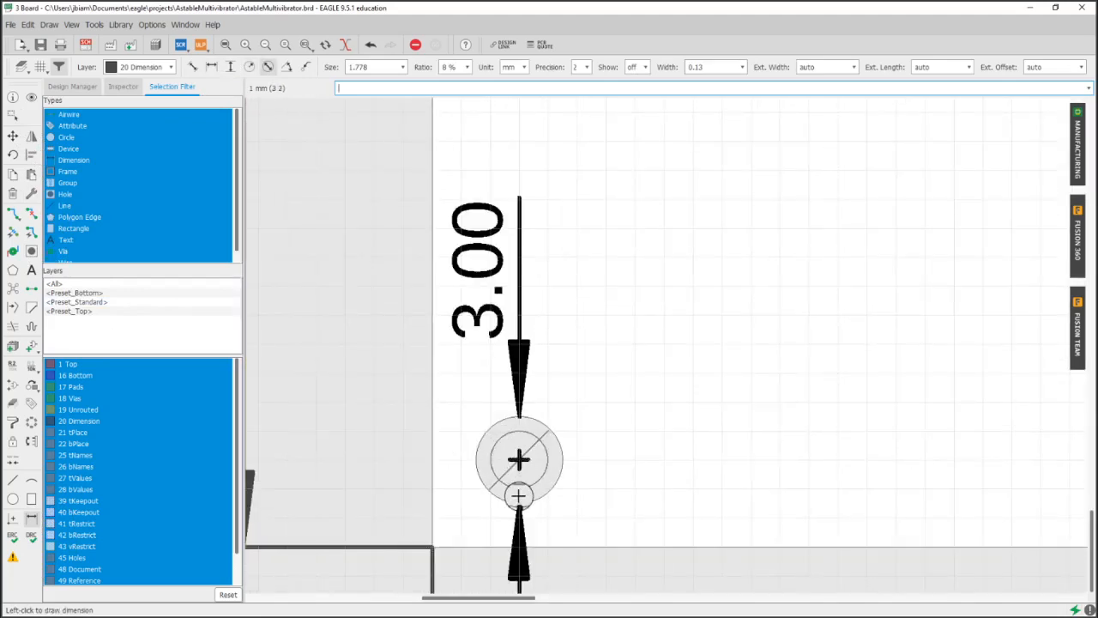
pyautogui.click(252, 67)
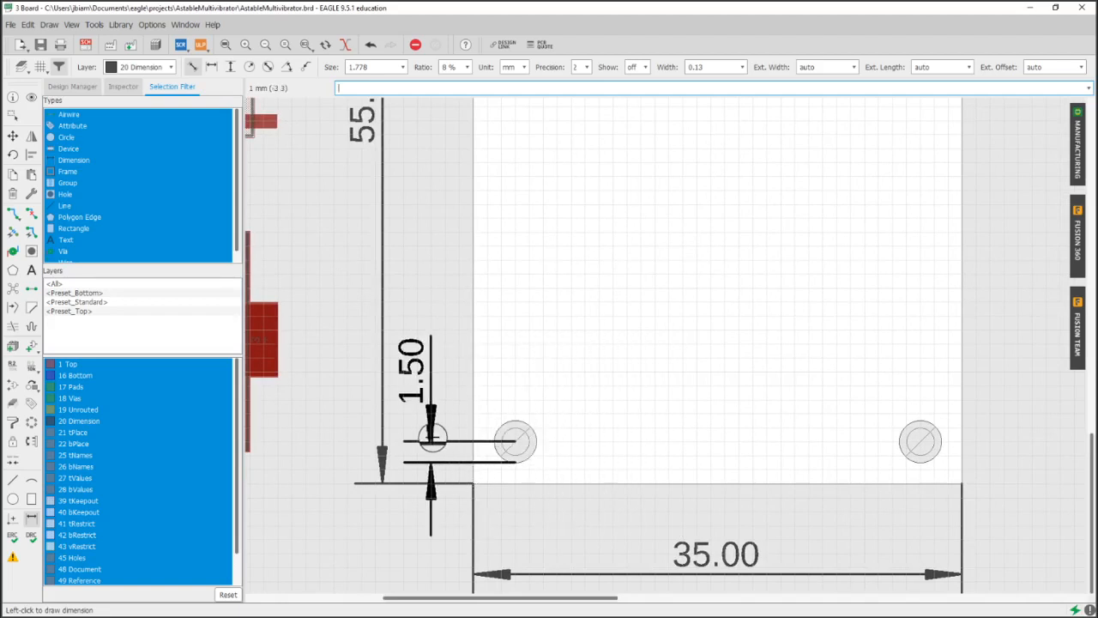
pyautogui.moveTo(455, 285)
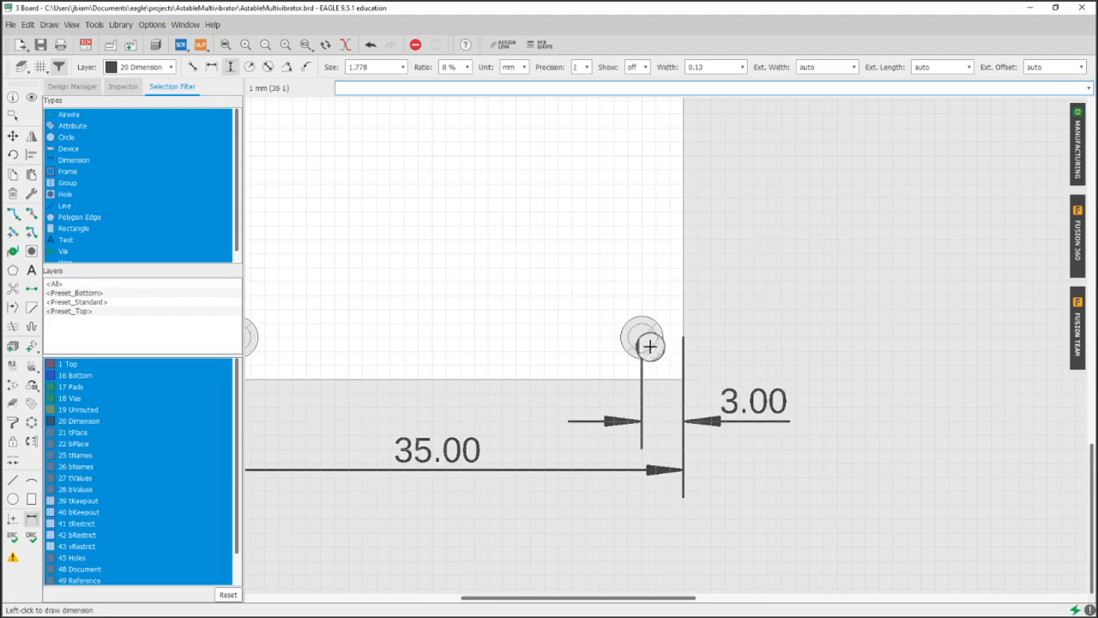
pyautogui.moveTo(677, 336)
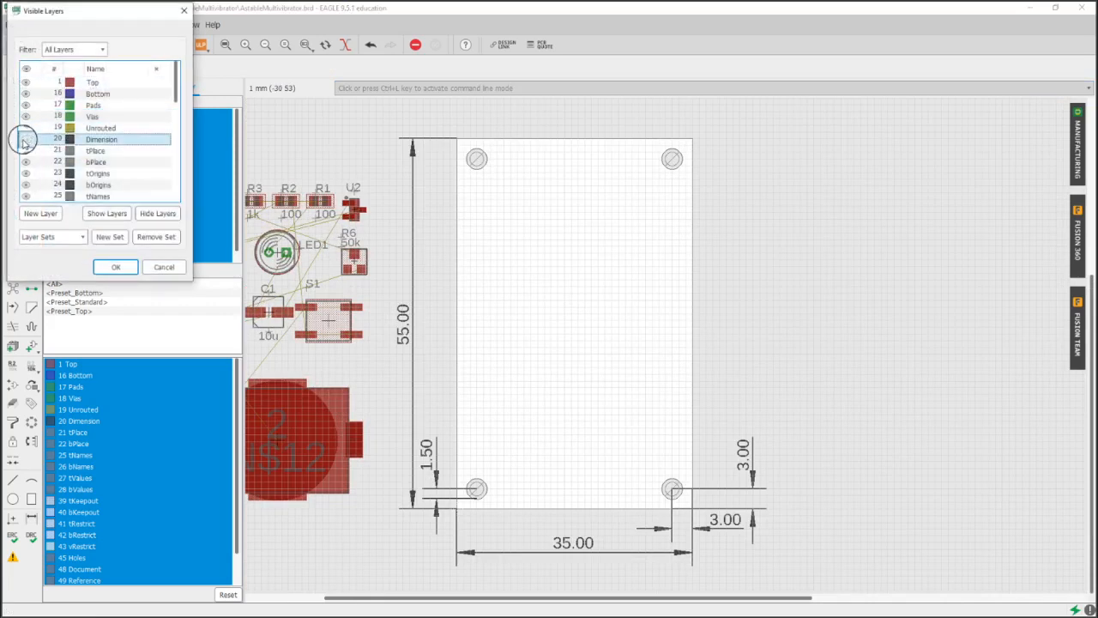
# Hide layer 20 Dimension so only the board and four holes show
pyautogui.click(116, 267)
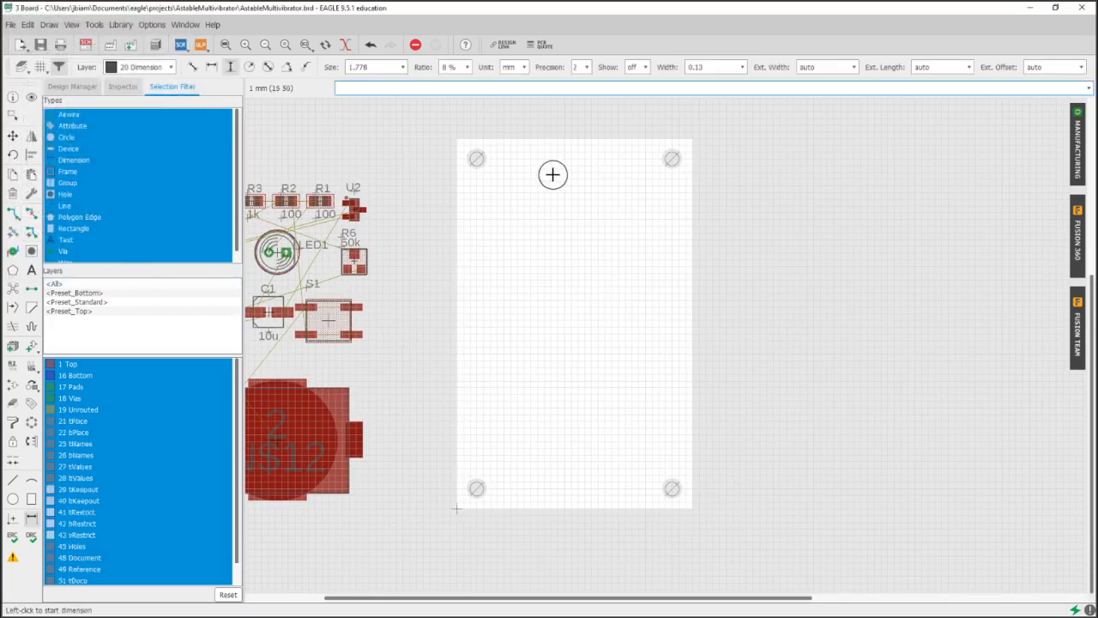